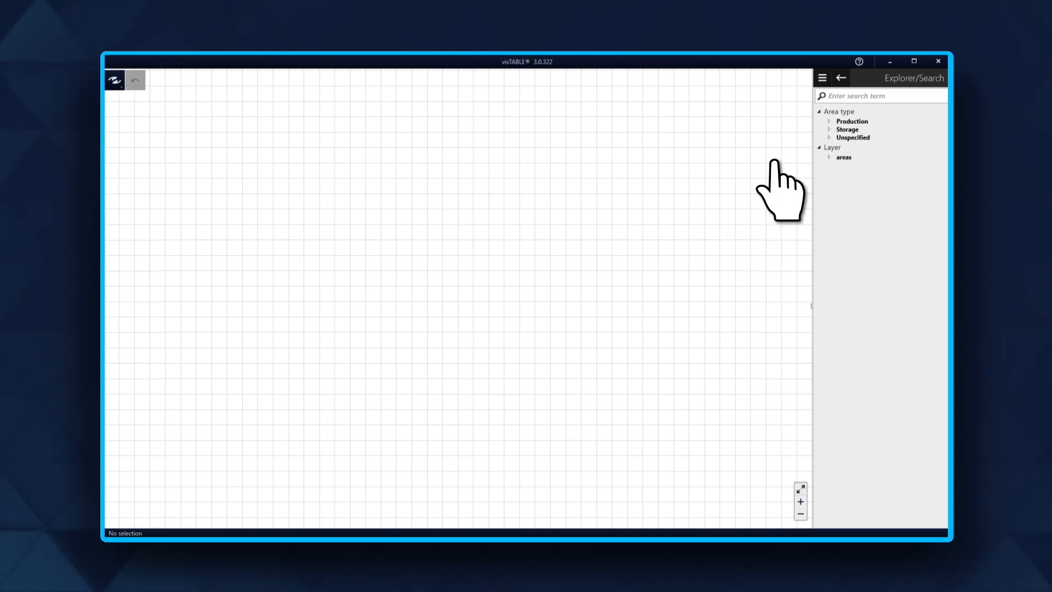
- Open the main menu listing visTABLE's design and evaluation functions
click(821, 78)
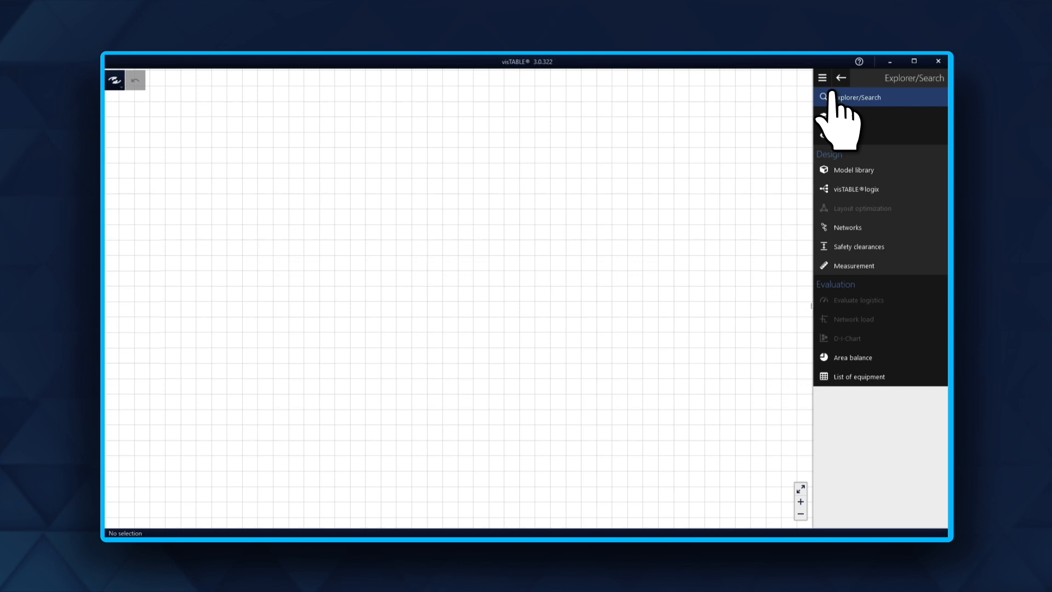
- Open the block layout library and place a rectangular block on the empty floor
click(853, 170)
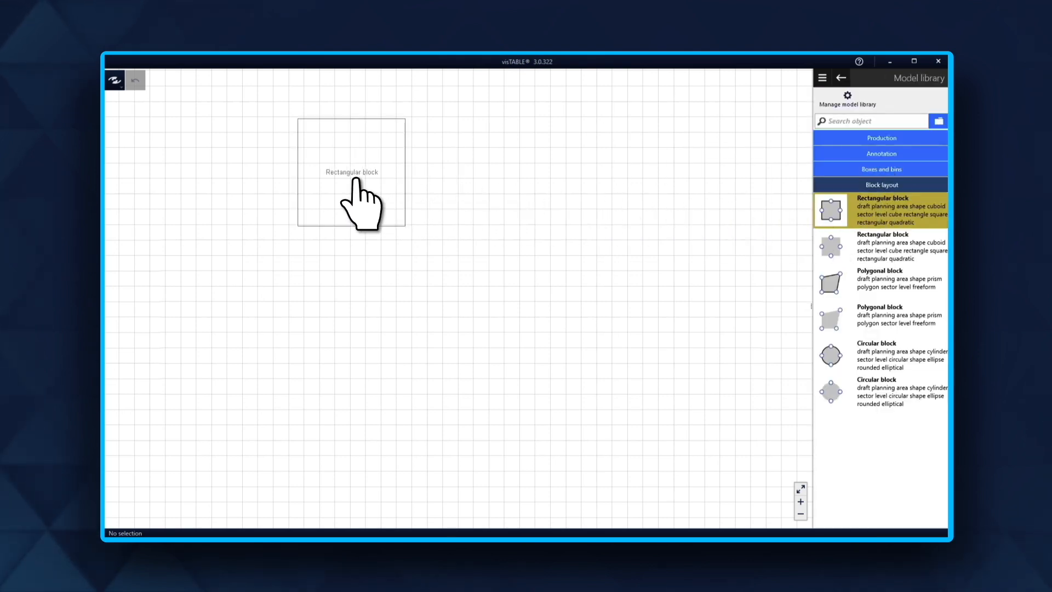
drag(350, 171, 226, 173)
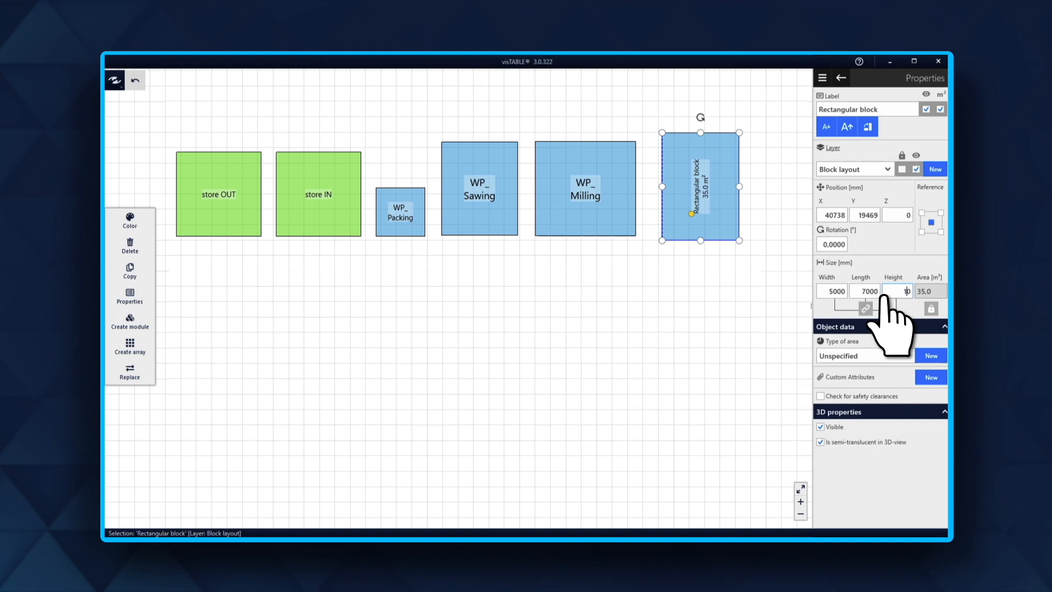
- Apply the 5000 by 7000 mm dimensions and stretch the new block wider
click(931, 308)
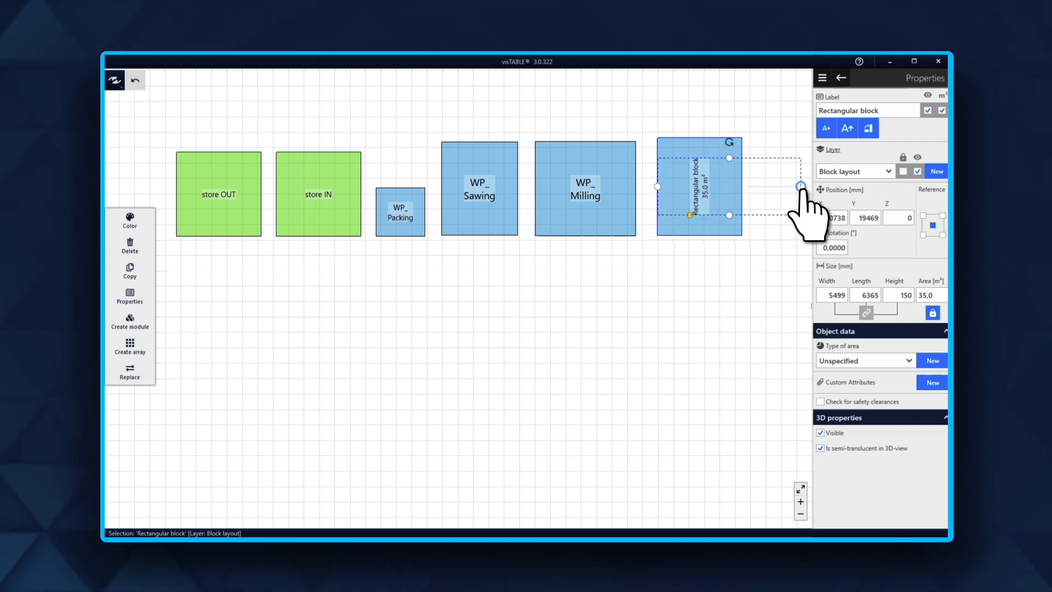
drag(798, 186, 743, 186)
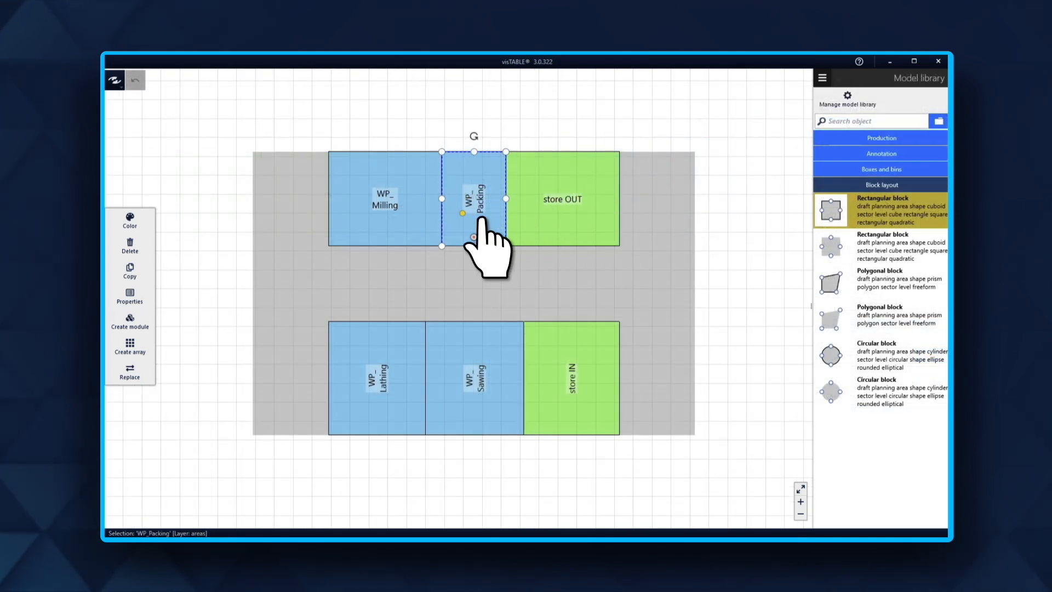
- Rotate the WP_Packing, WP_Lathing, WP_Sawing and store IN labels to read horizontally
click(129, 295)
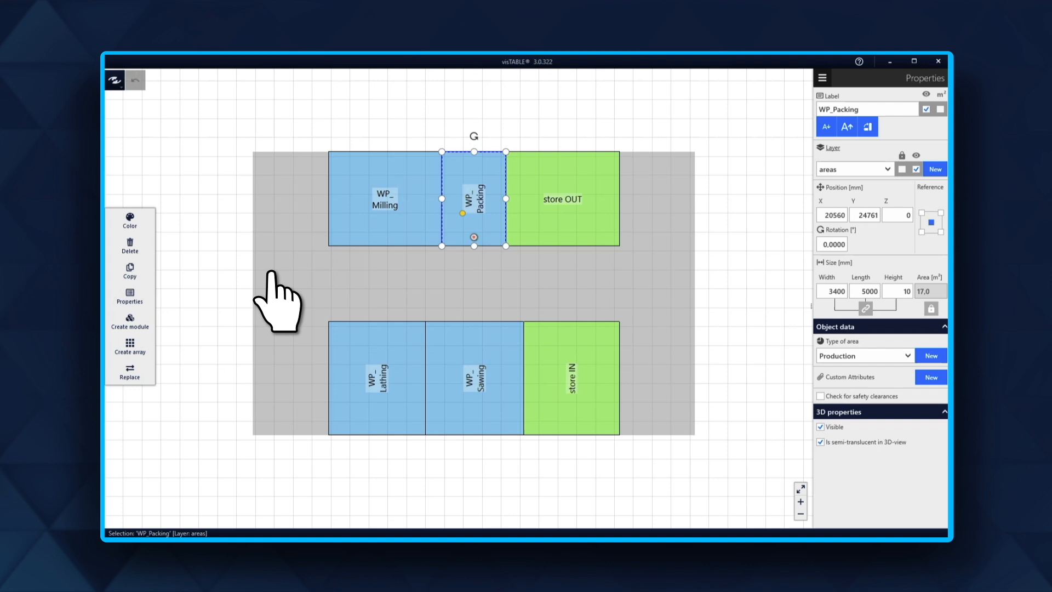
click(867, 127)
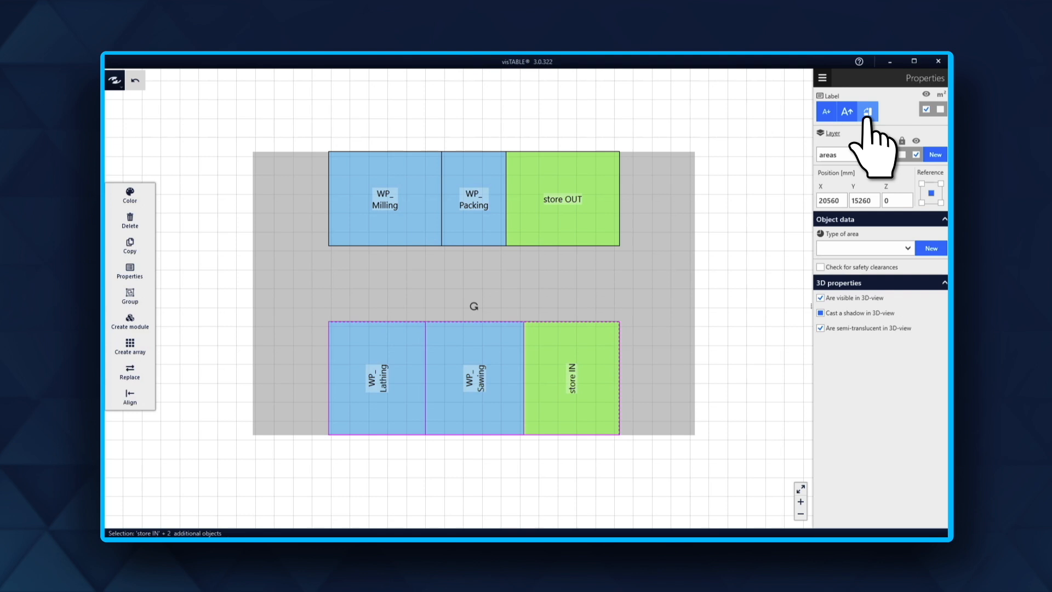
click(475, 377)
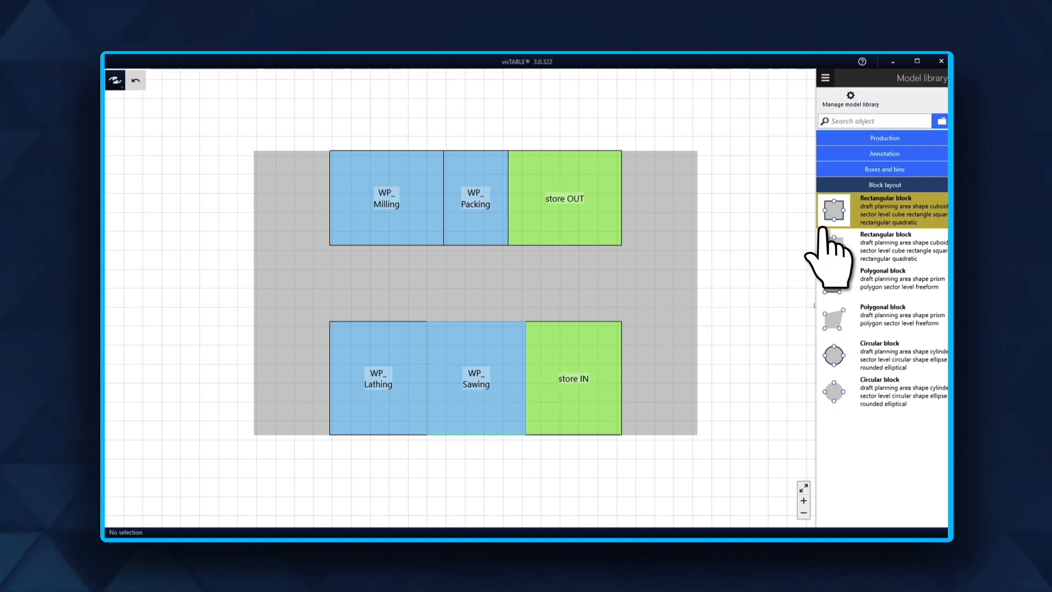
mouse_move(837, 282)
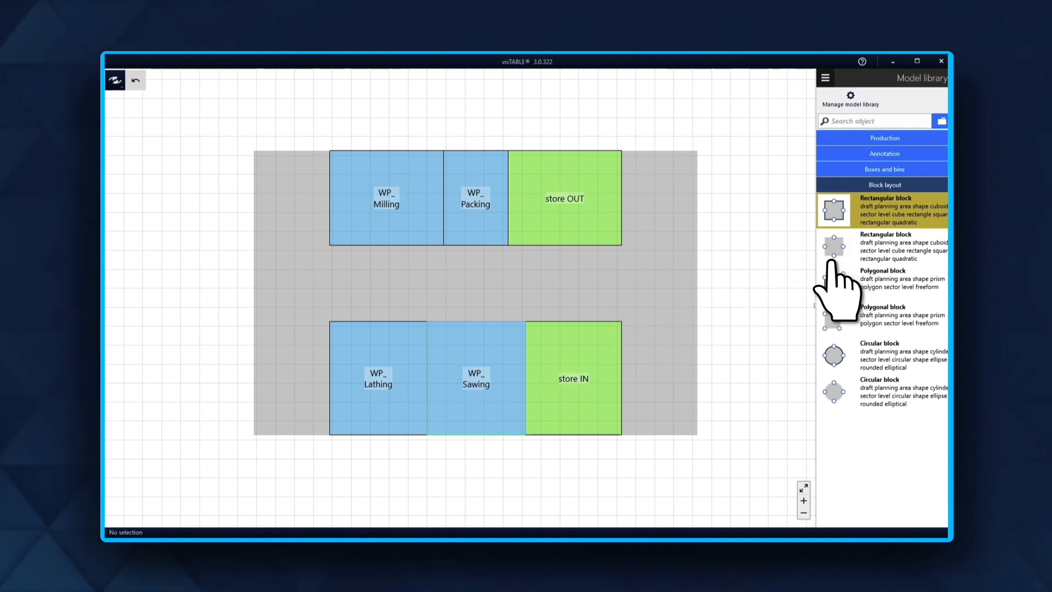
mouse_move(828, 288)
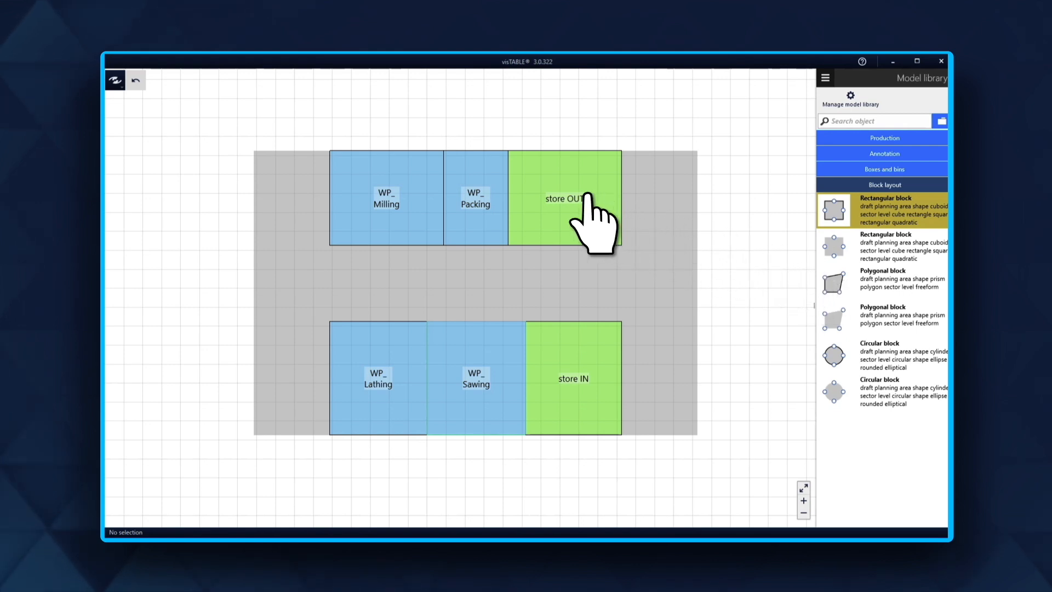
mouse_move(453, 235)
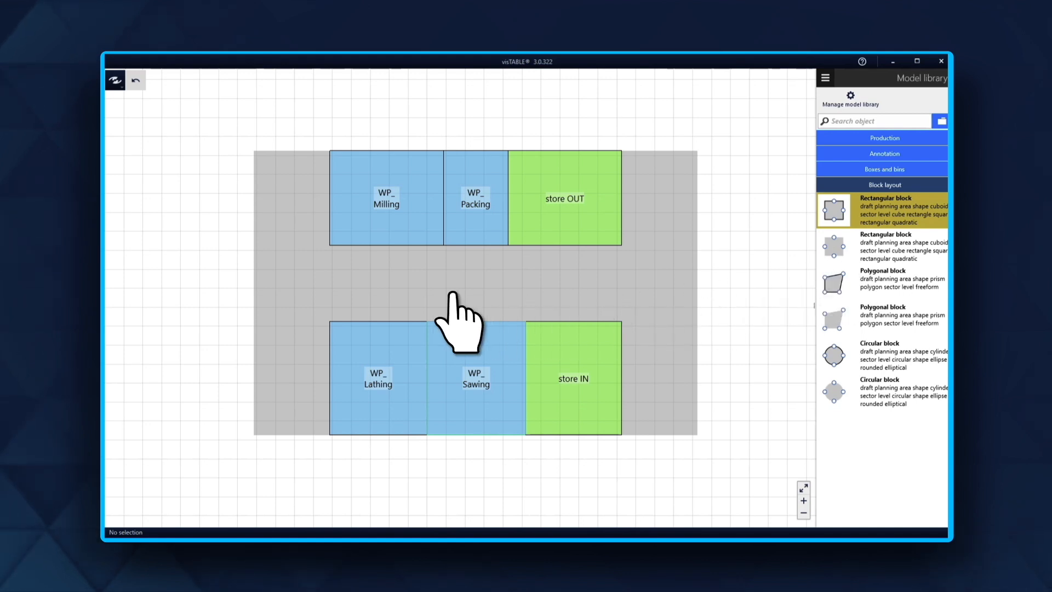
mouse_move(342, 316)
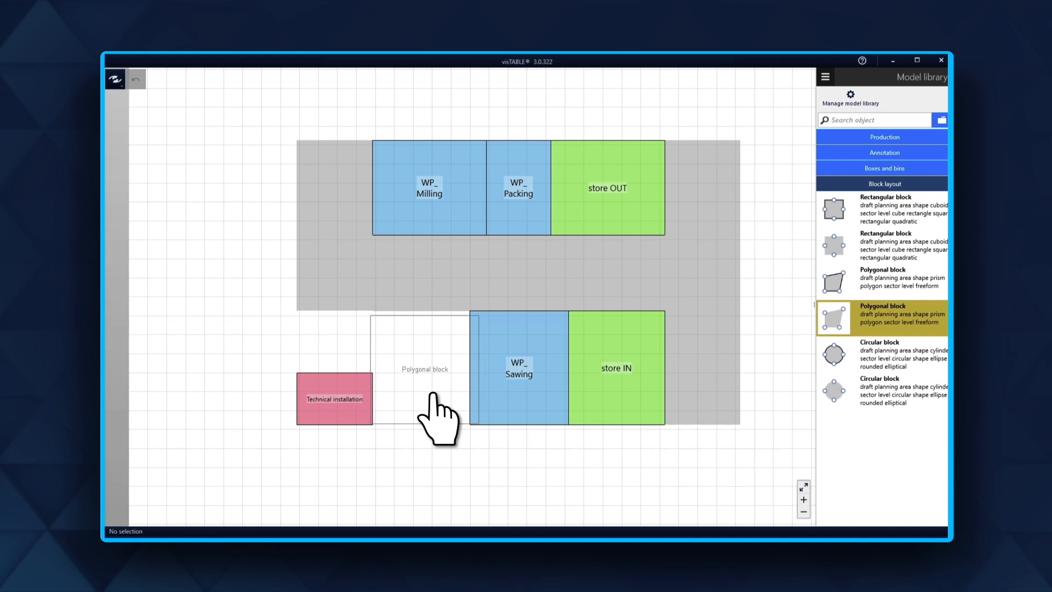
- Place a polygonal block of about 30.7 m² left of WP_Sawing
click(424, 368)
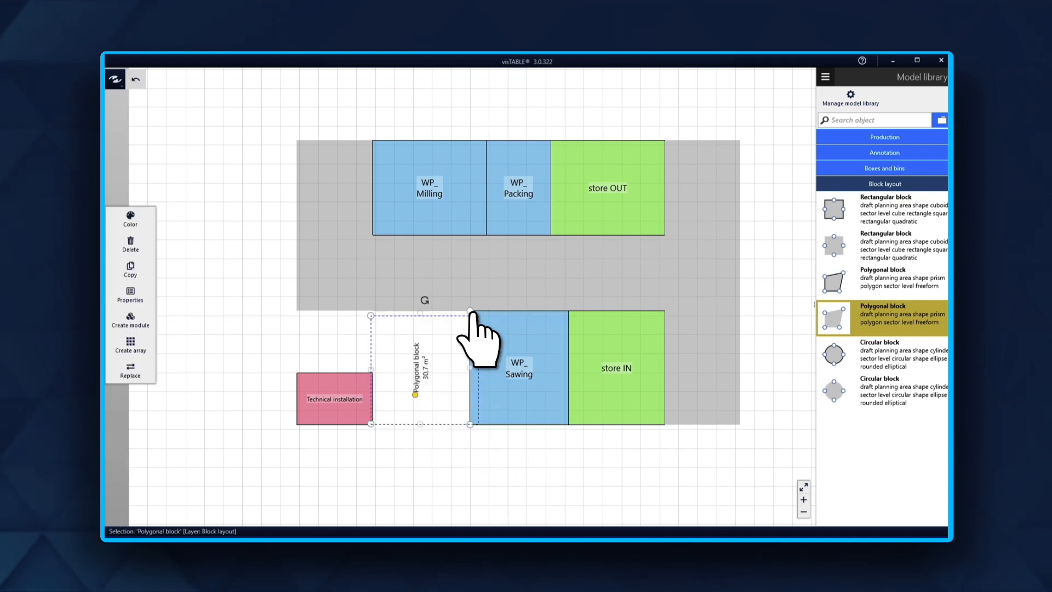